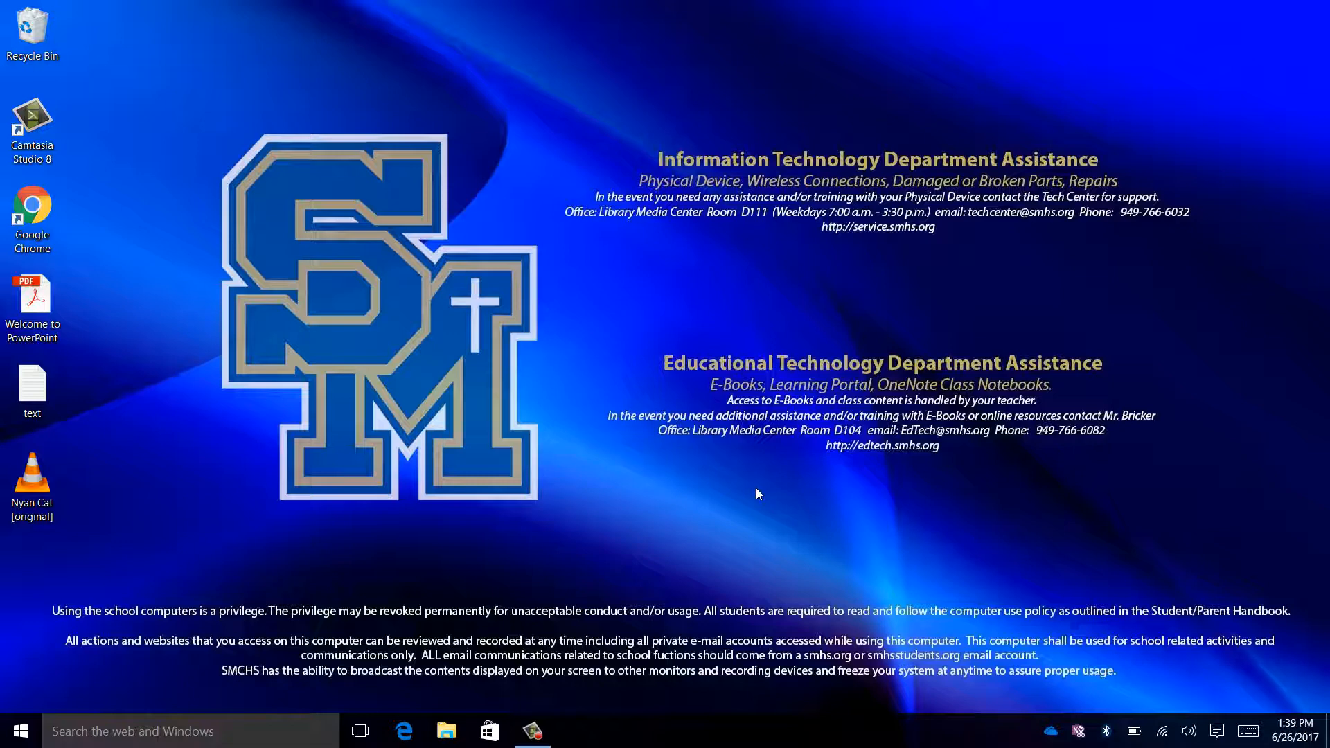
- Search Windows for 'out' and launch Outlook 2016 from the Best match results
{"action": "left_click", "coordinate": [23, 730]}
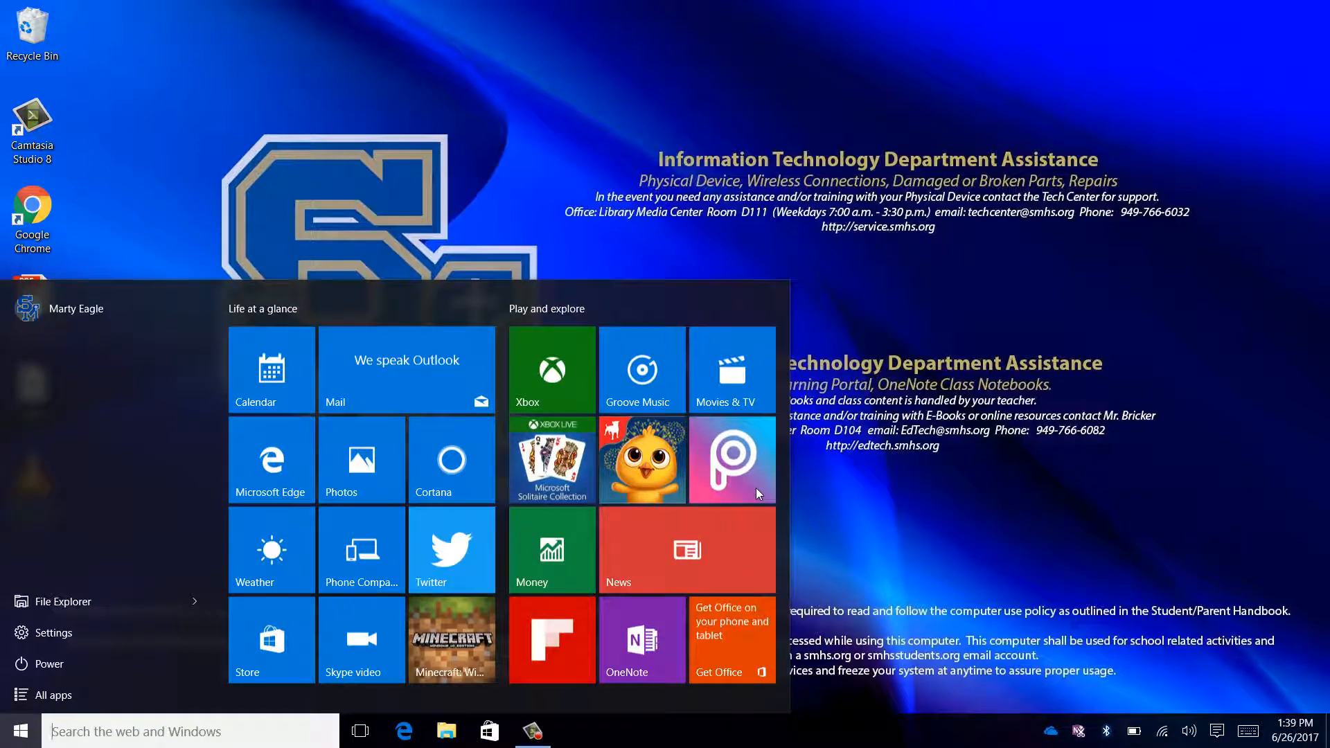
{"action": "type", "text": "outlook"}
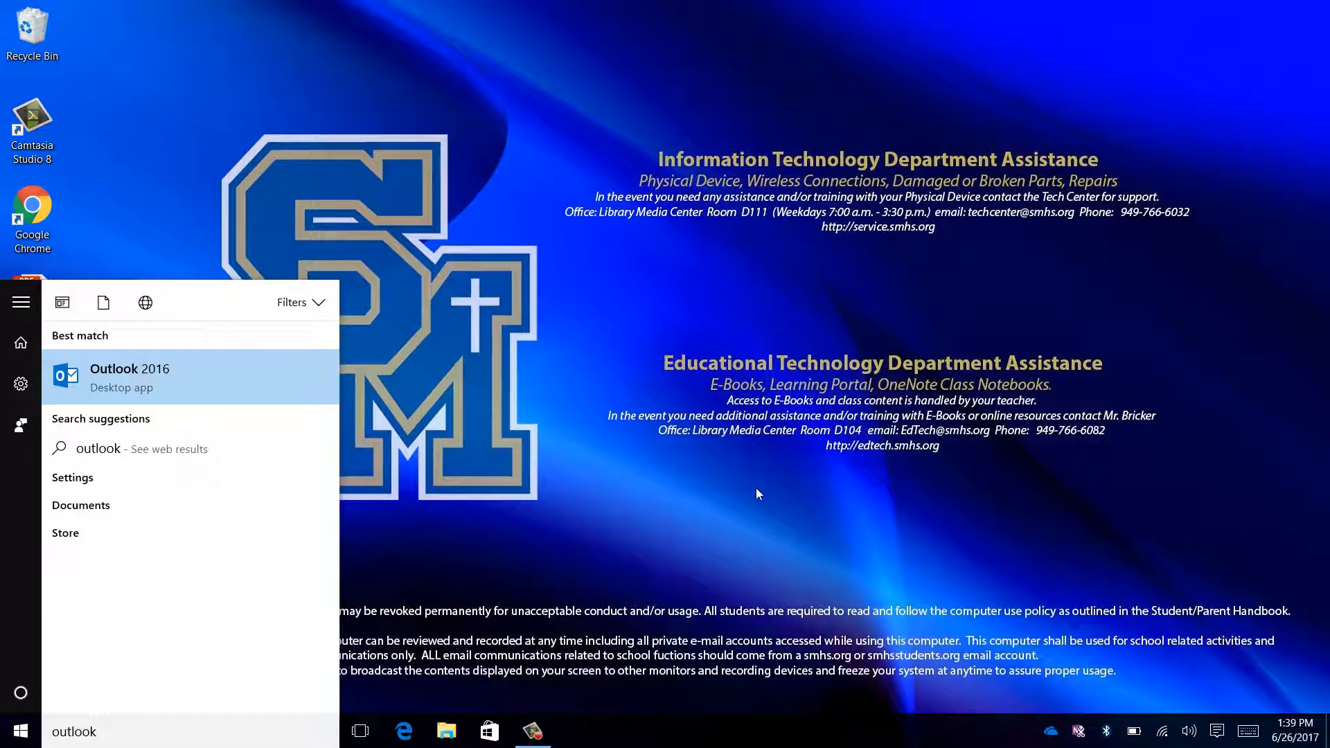
{"action": "mouse_move", "coordinate": [217, 391]}
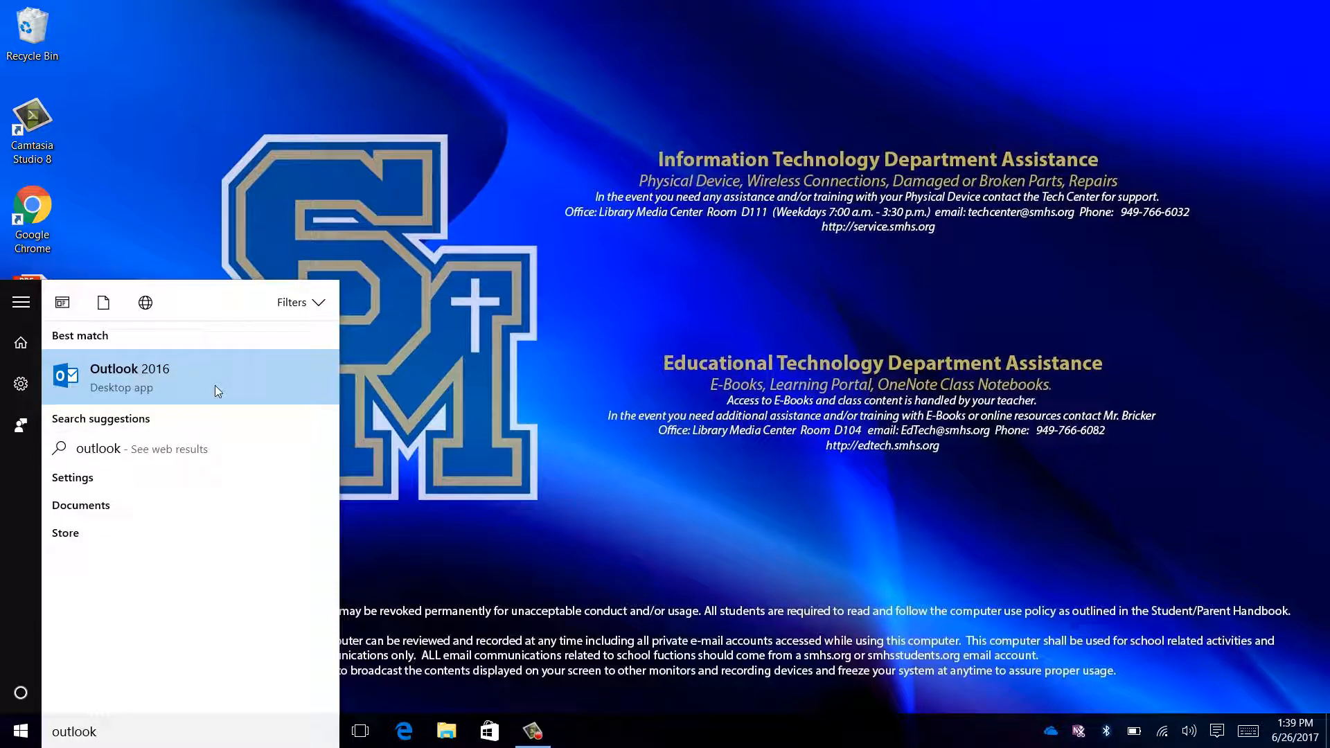
{"action": "left_click", "coordinate": [130, 378]}
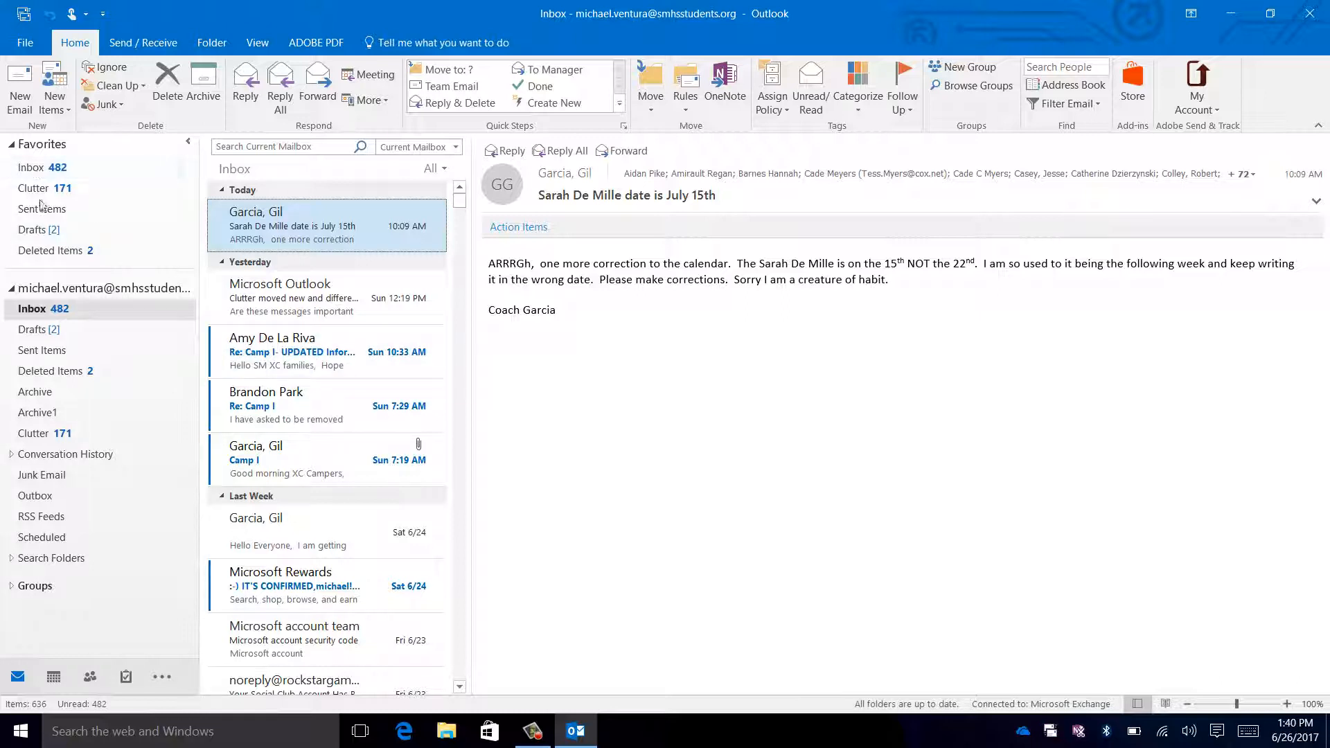
{"action": "mouse_move", "coordinate": [108, 315]}
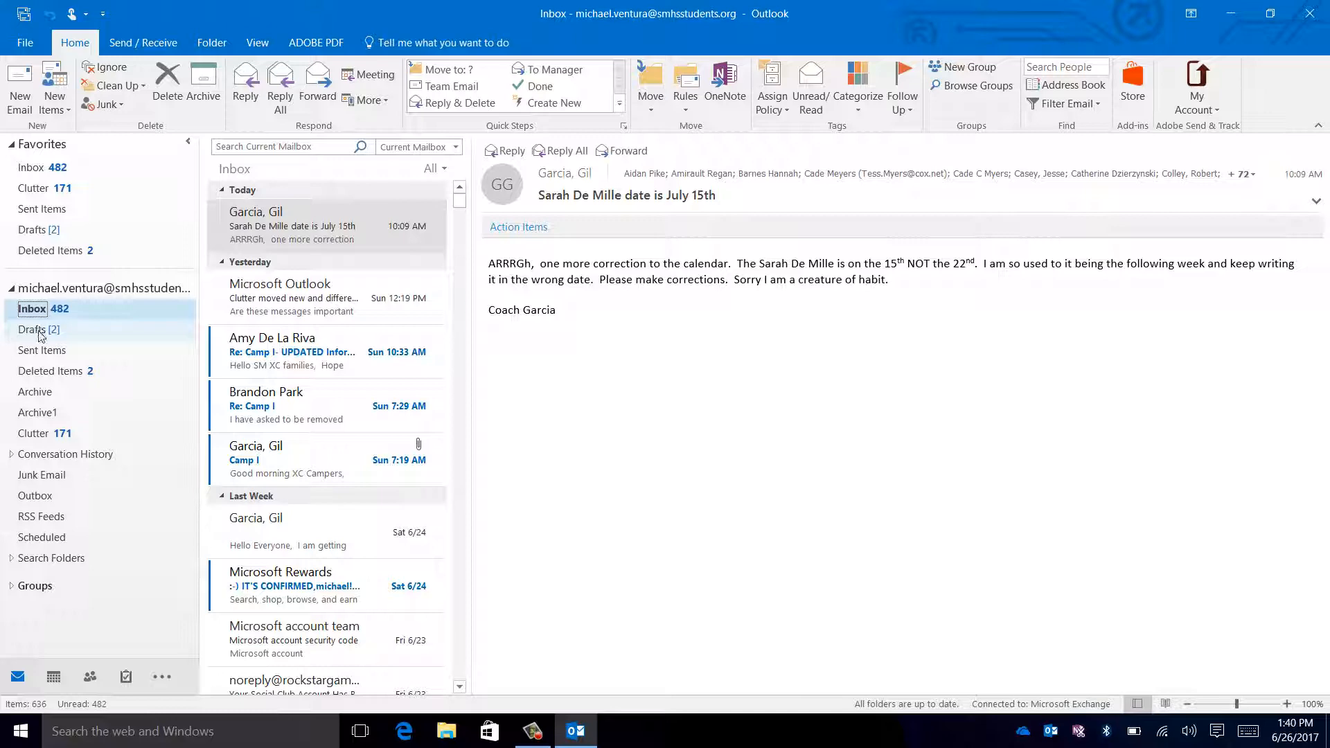
- View the Drafts, Sent Items and Deleted Items folders in turn, ending on Inbox
{"action": "left_click", "coordinate": [33, 330]}
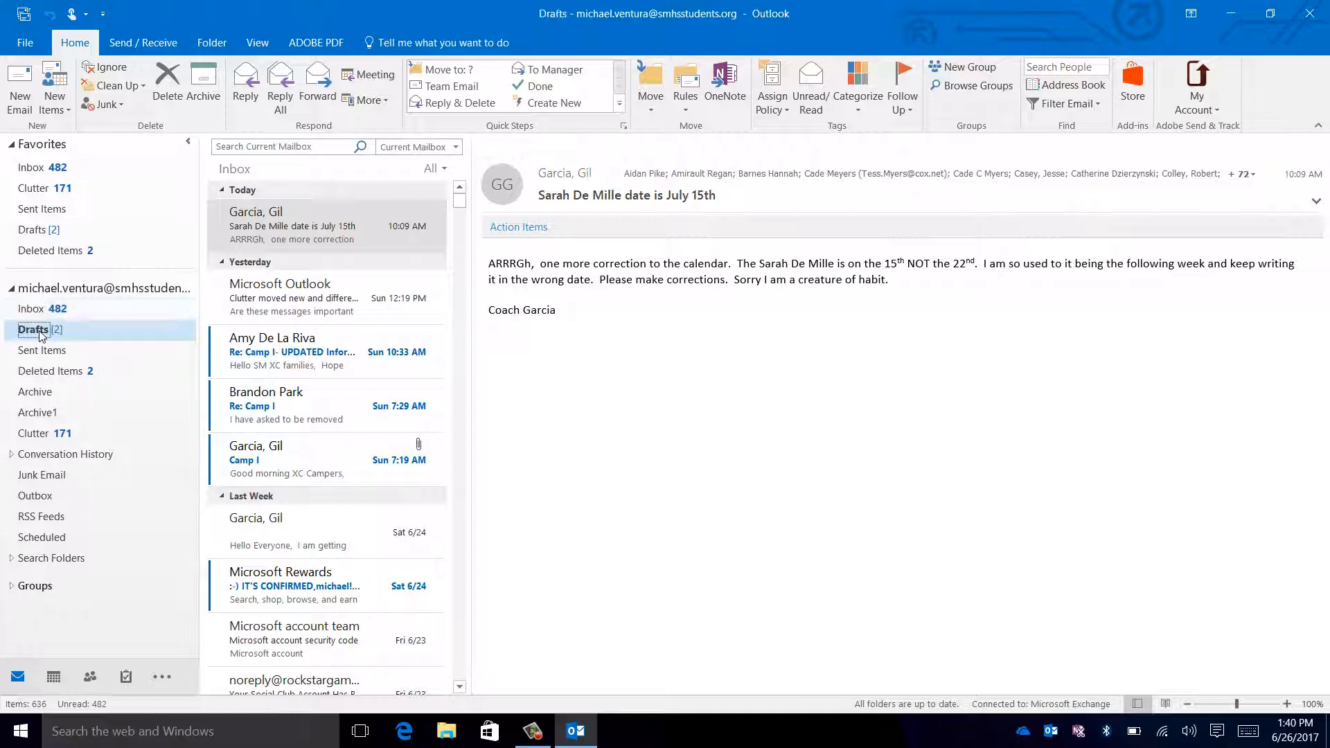
{"action": "left_click", "coordinate": [33, 329]}
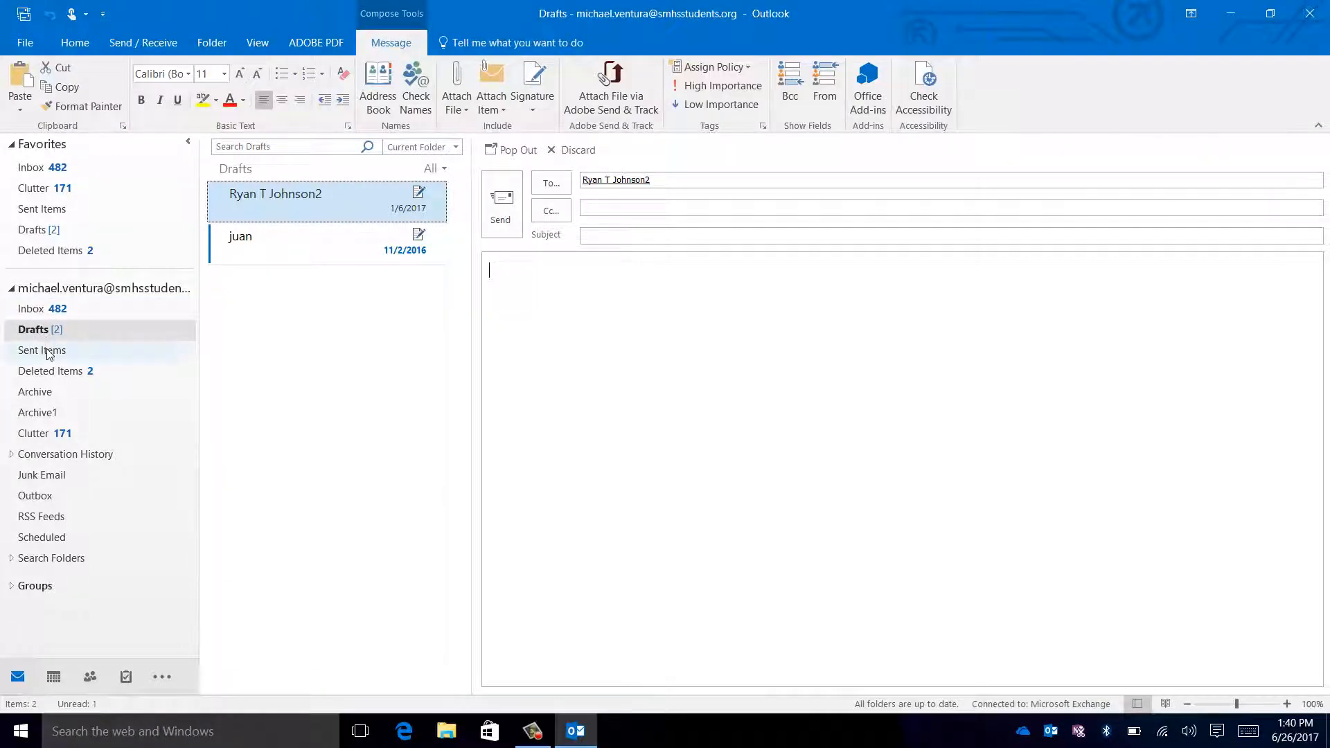
{"action": "left_click", "coordinate": [43, 350]}
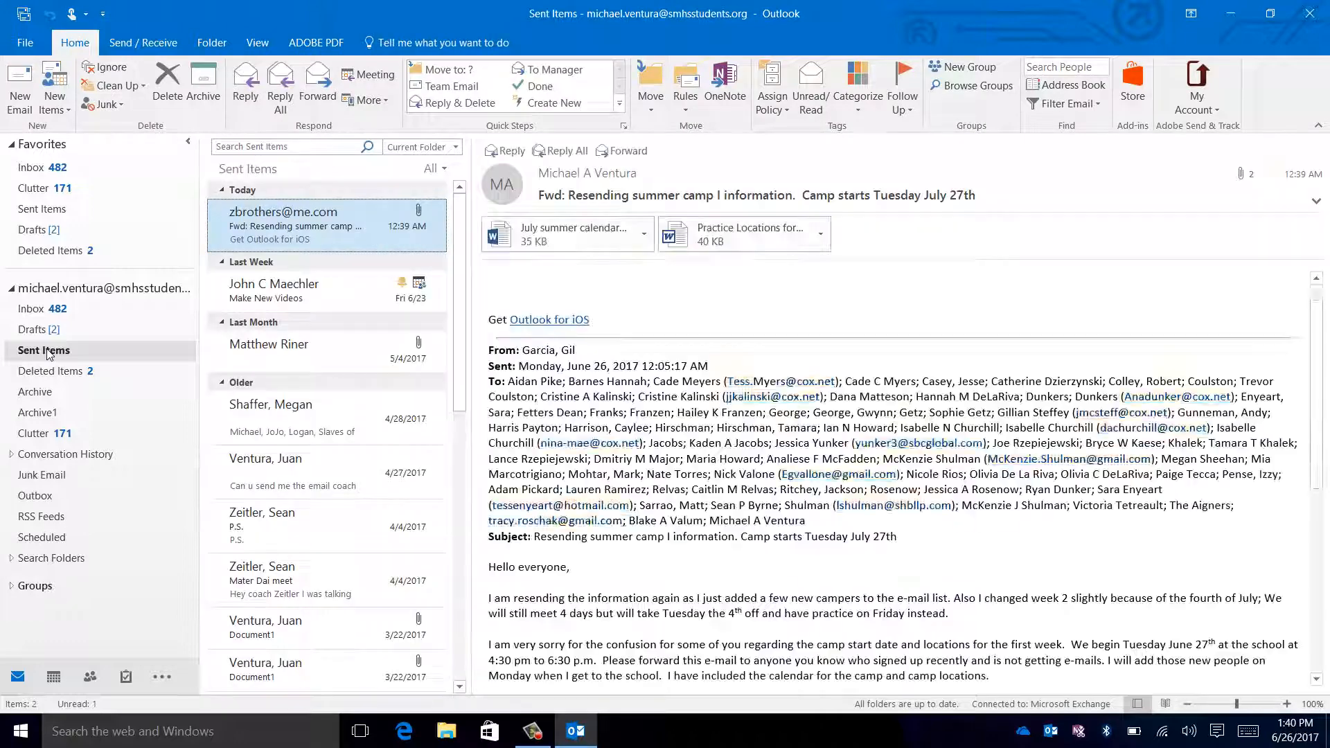
{"action": "left_click", "coordinate": [50, 371]}
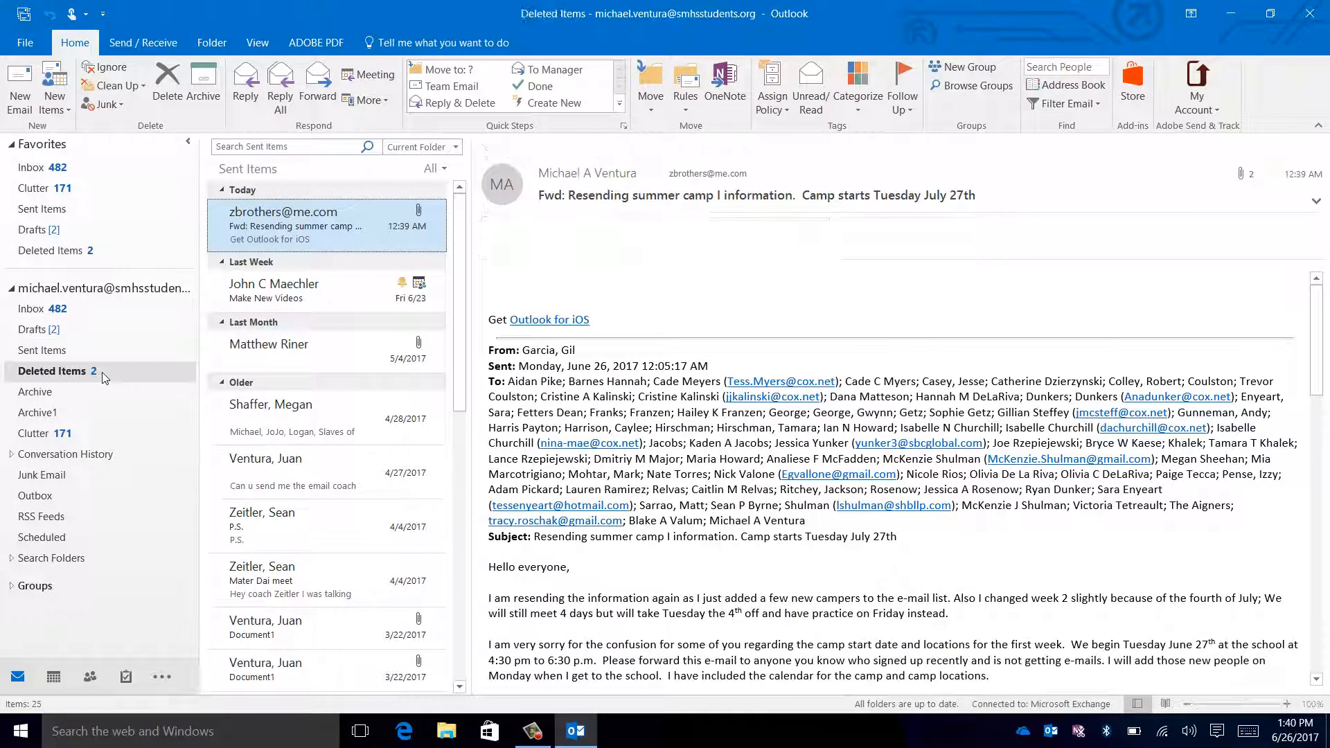
{"action": "left_click", "coordinate": [52, 371]}
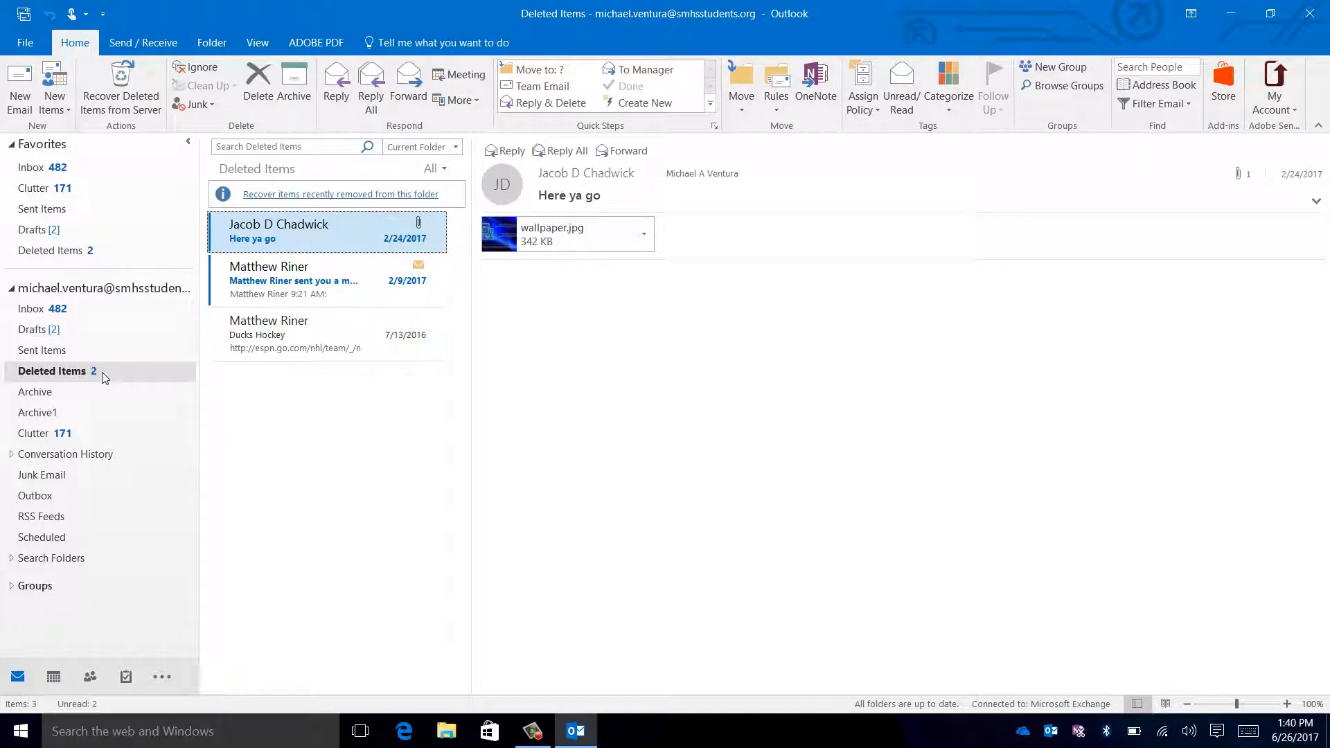
{"action": "left_click", "coordinate": [26, 308]}
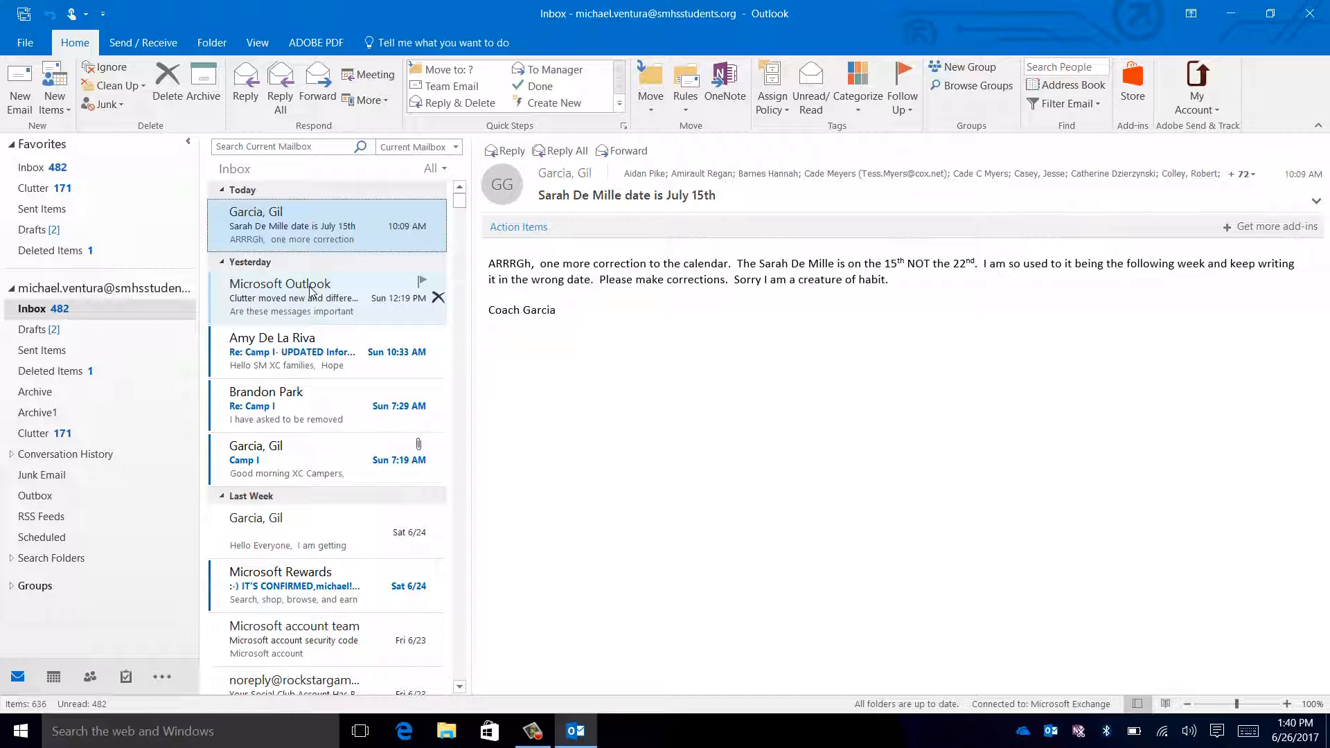
{"action": "mouse_move", "coordinate": [333, 404]}
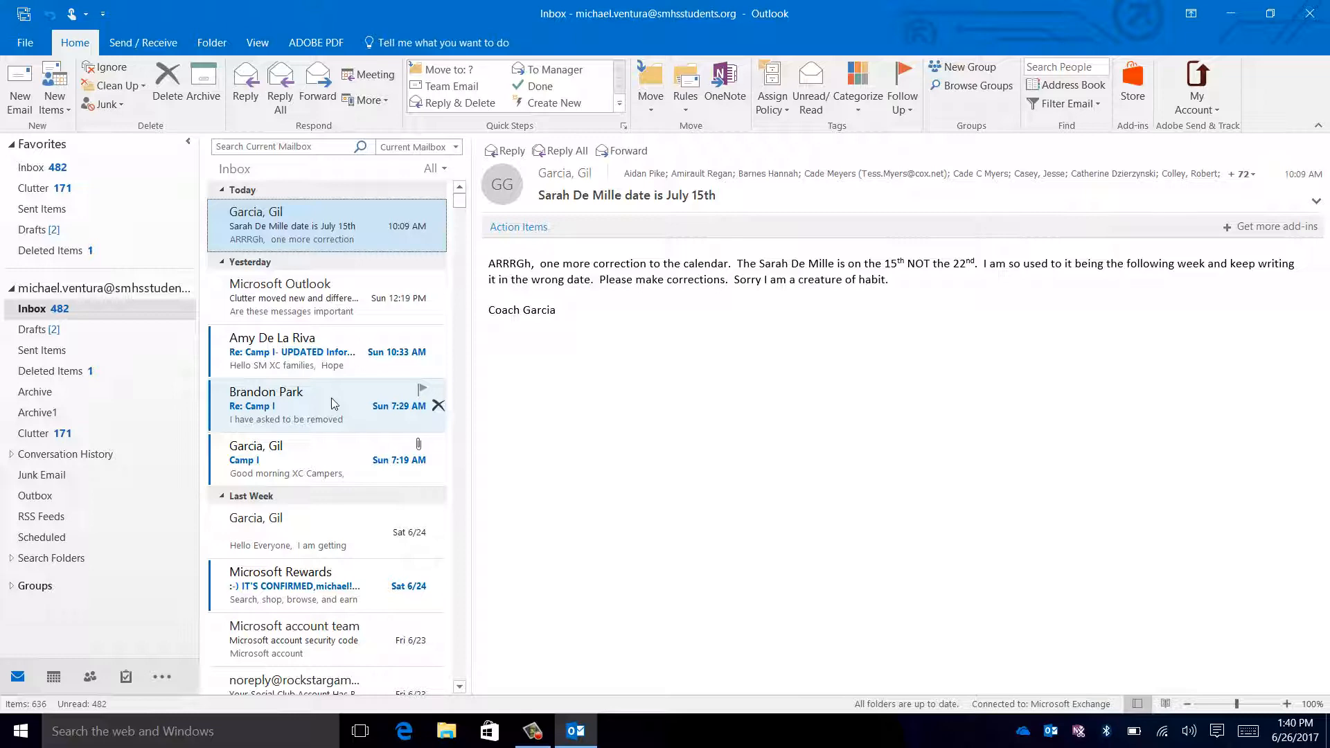
- Read the Clutter summary, then Brandon Park's 'Re: Camp I' removal-request reply
{"action": "left_click", "coordinate": [294, 297]}
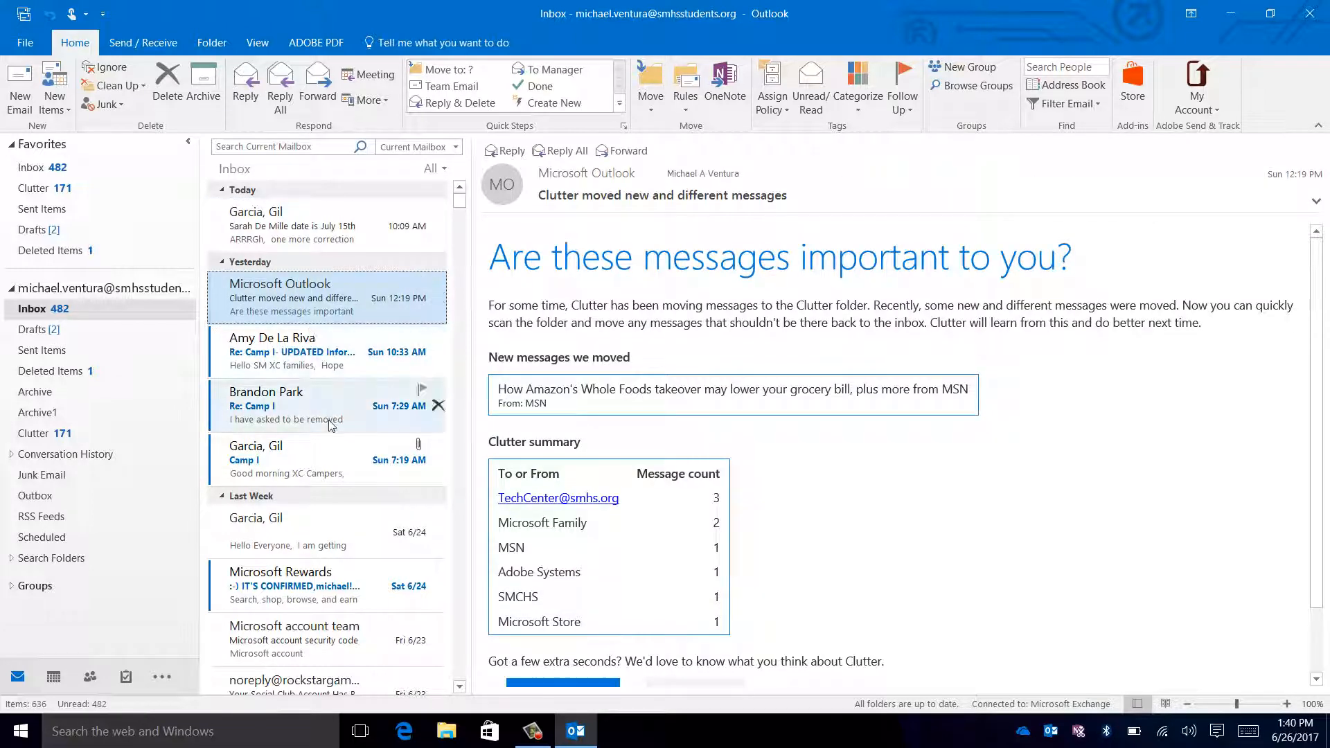
{"action": "left_click", "coordinate": [297, 405]}
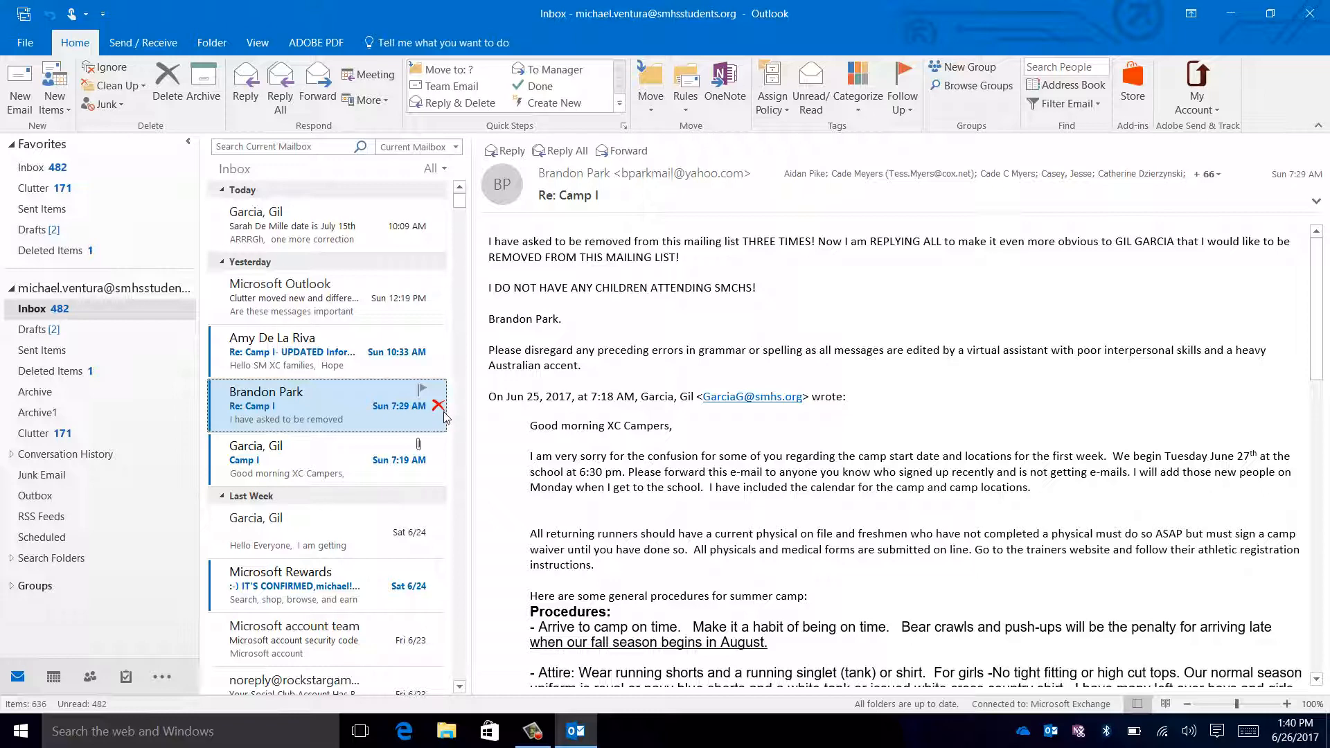
{"action": "mouse_move", "coordinate": [421, 390]}
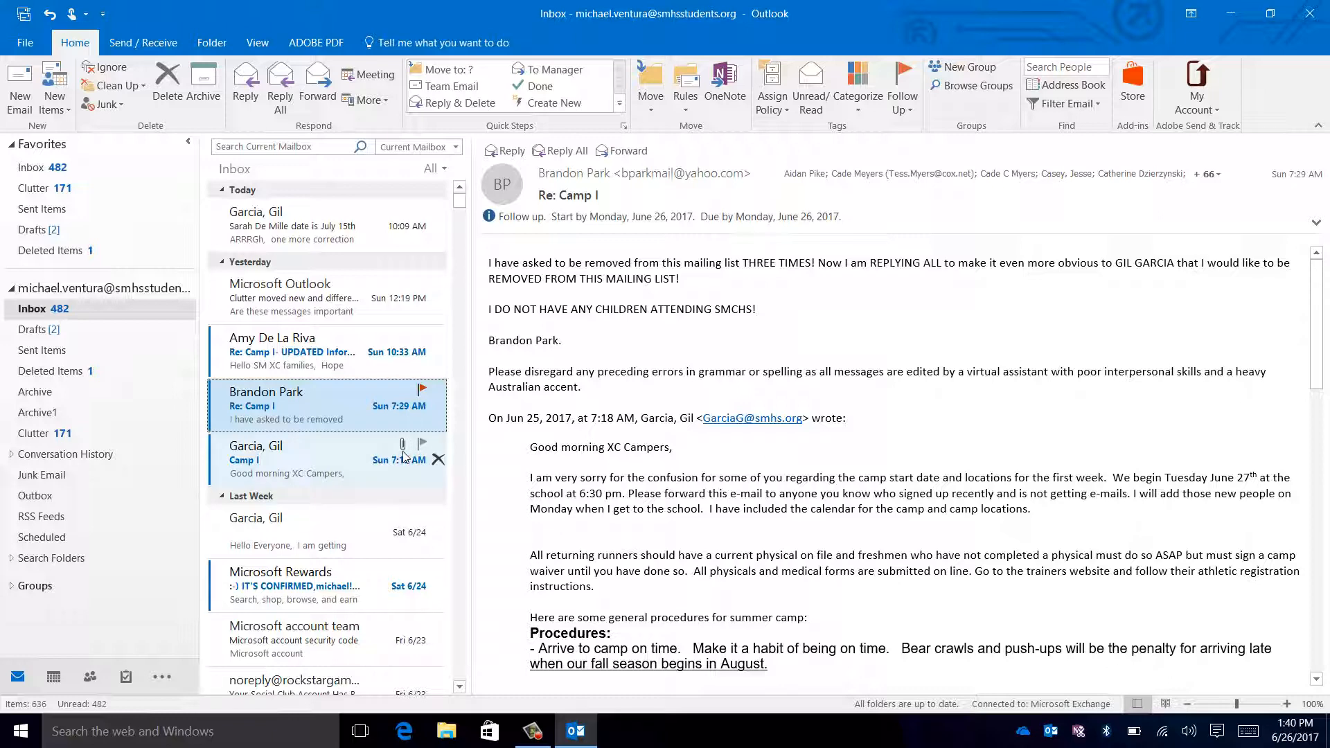
- Reopen the Microsoft Outlook Clutter notice in the message list
{"action": "left_click", "coordinate": [293, 297]}
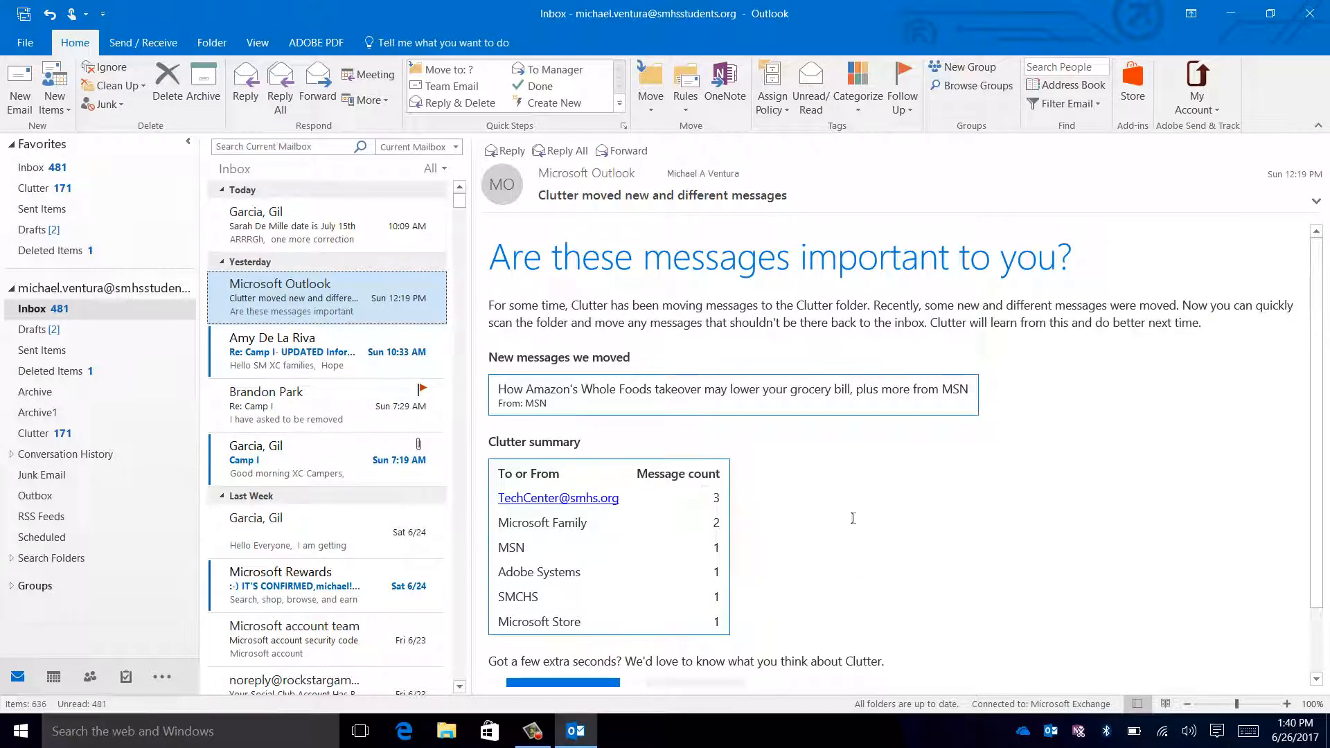
{"action": "mouse_move", "coordinate": [1037, 447]}
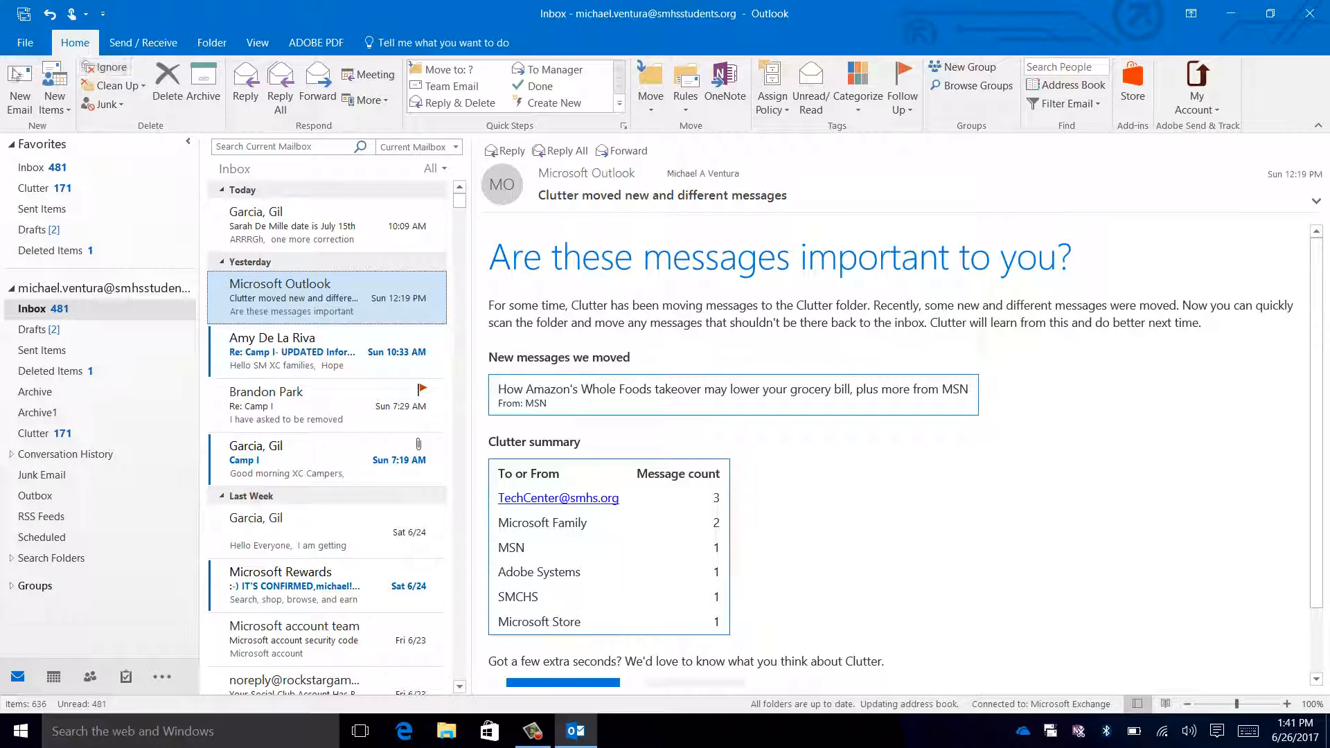
{"action": "mouse_move", "coordinate": [446, 83]}
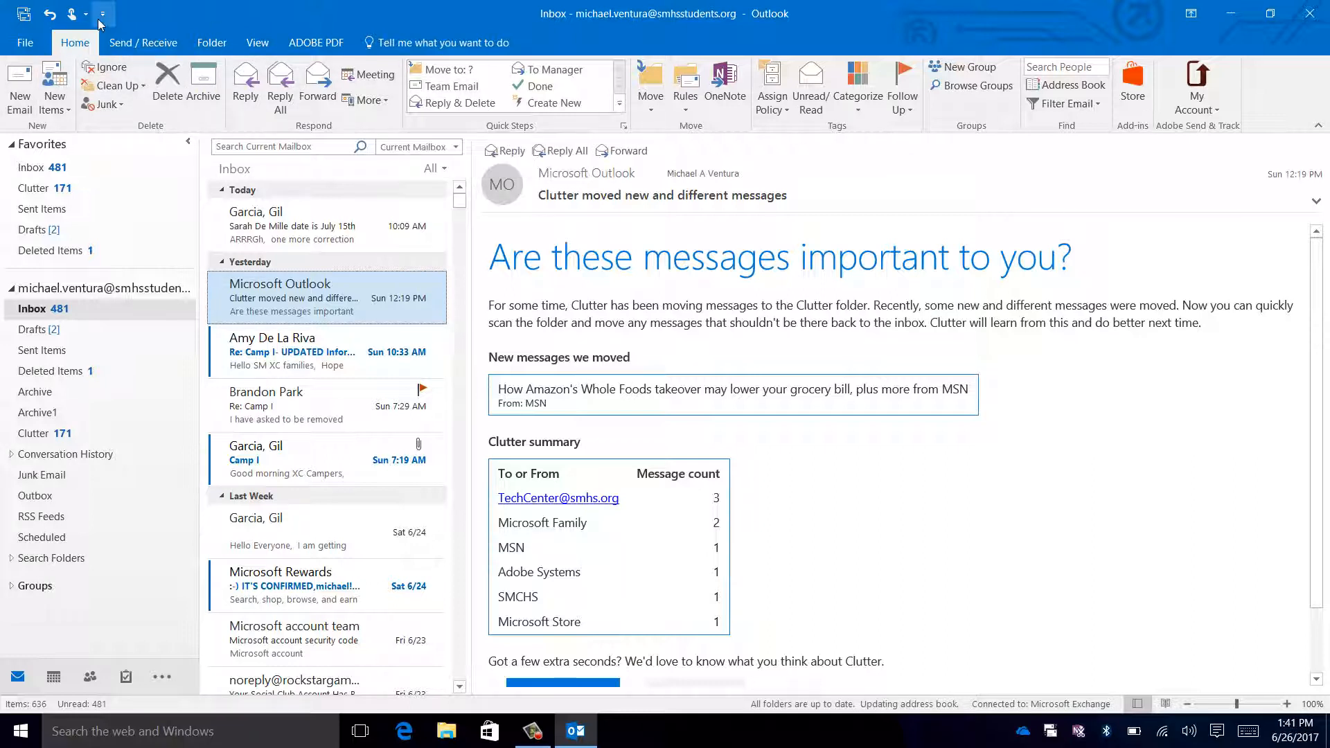
{"action": "left_click", "coordinate": [143, 42]}
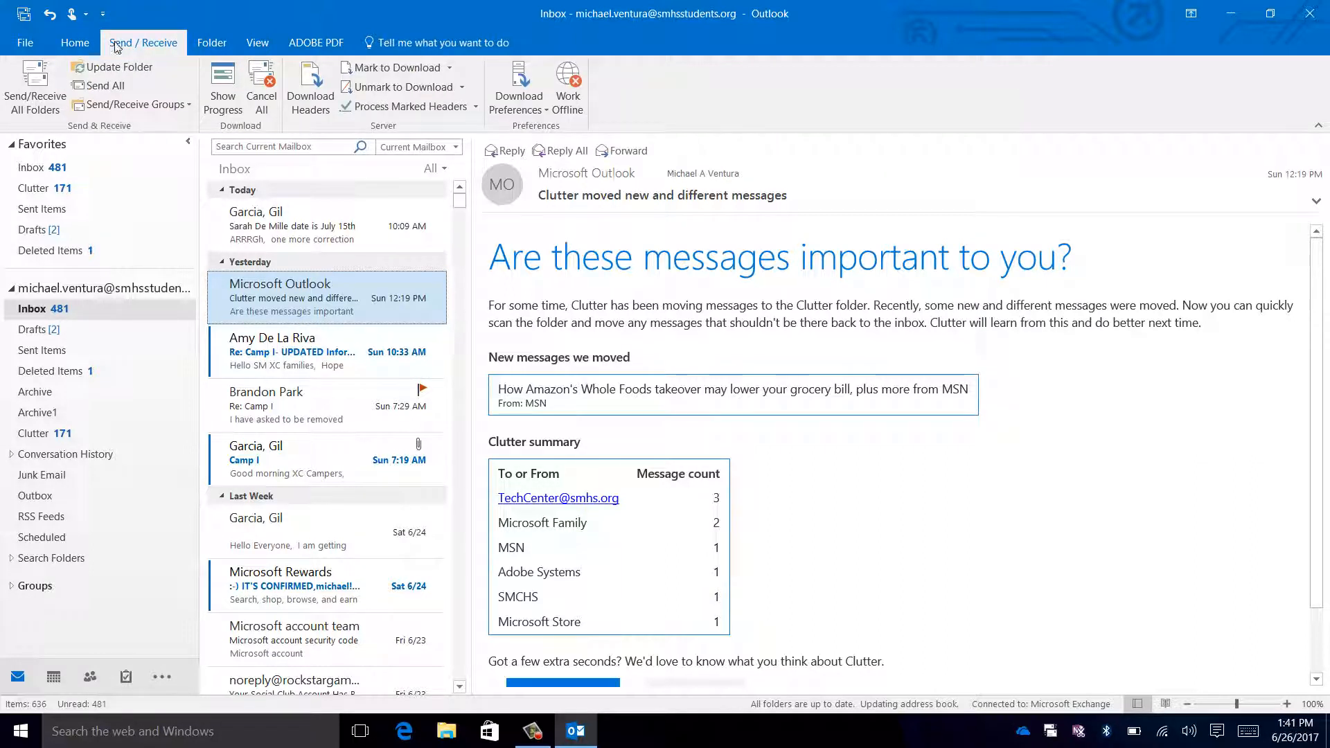
{"action": "mouse_move", "coordinate": [31, 107]}
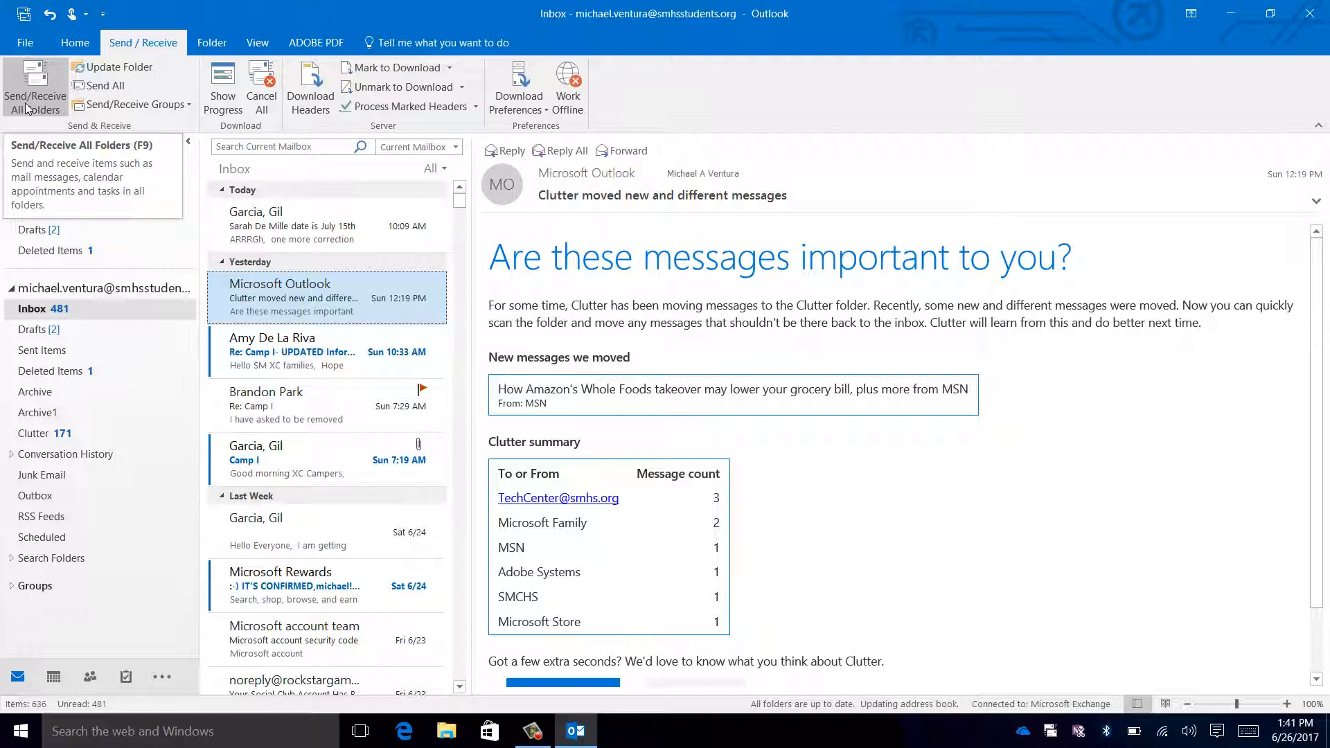
{"action": "left_click", "coordinate": [211, 42]}
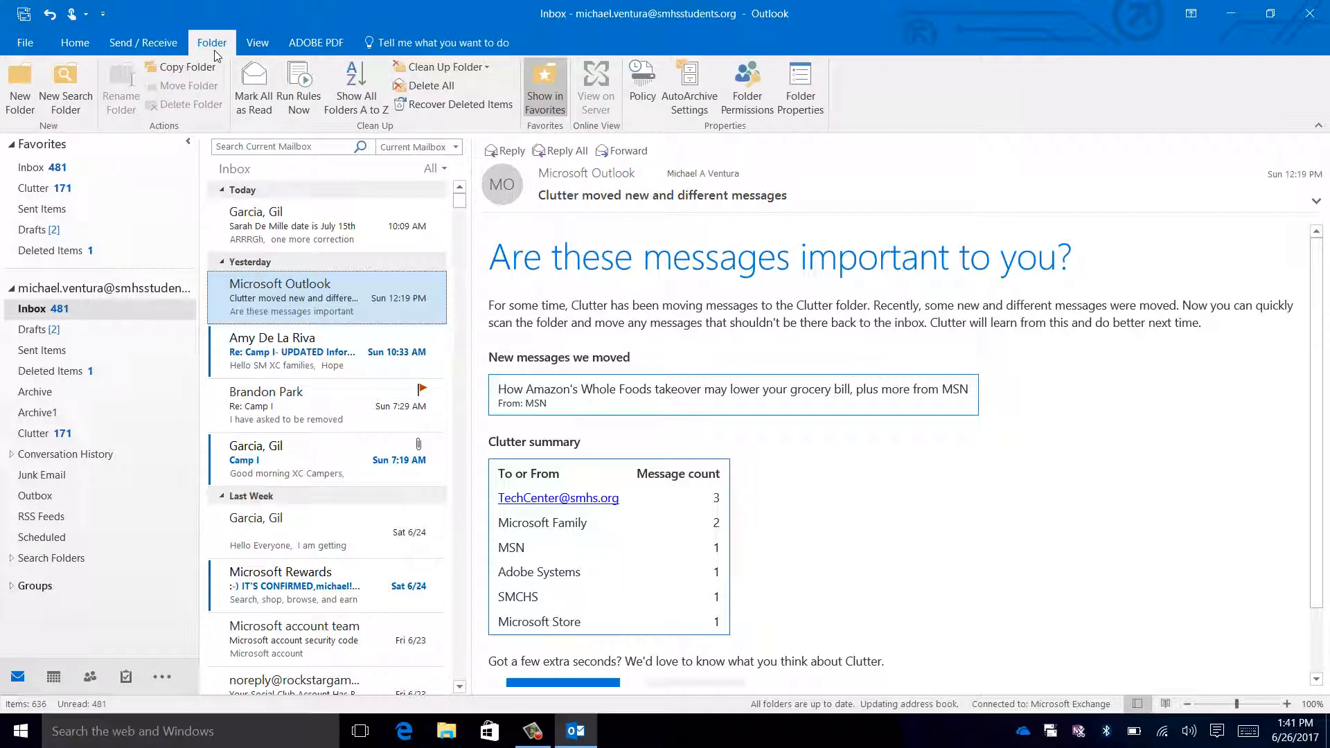
{"action": "left_click", "coordinate": [75, 42]}
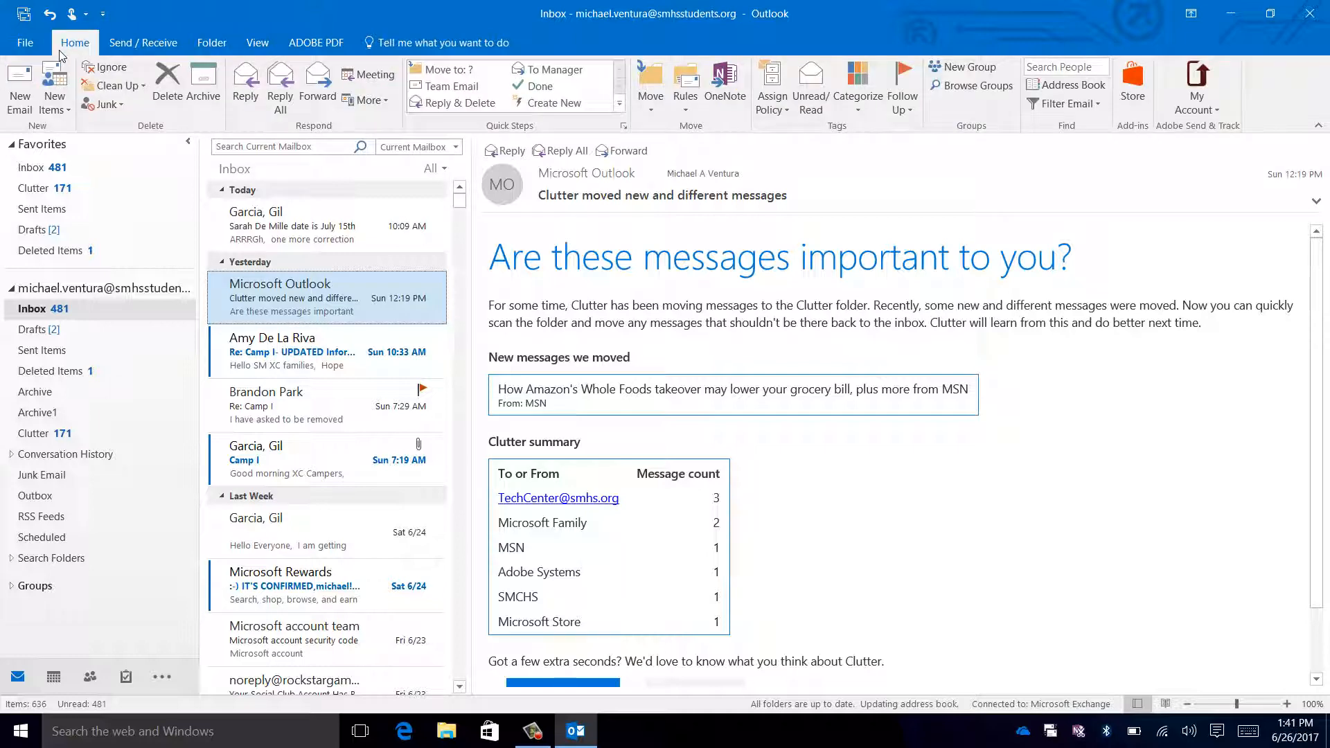